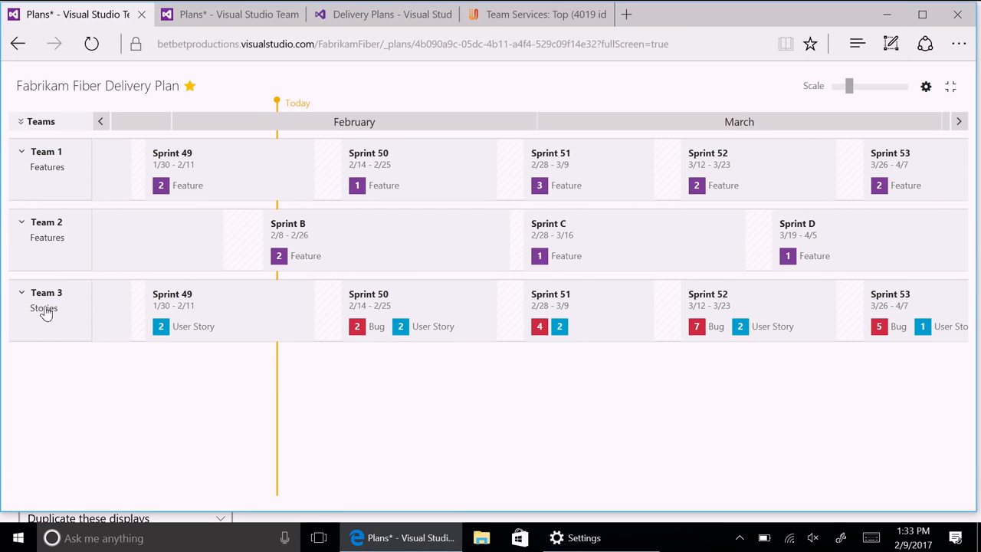
mouse_move(80, 248)
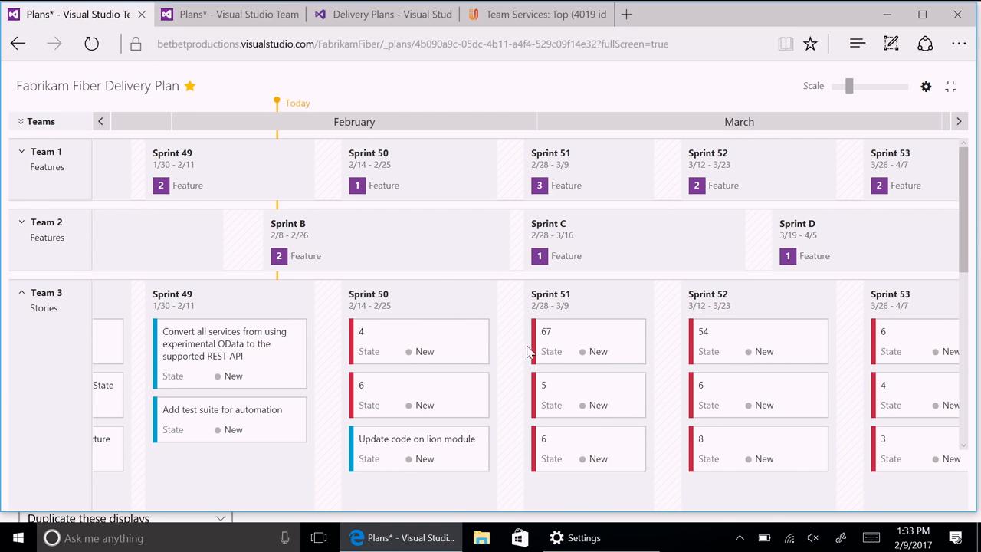
mouse_move(462, 365)
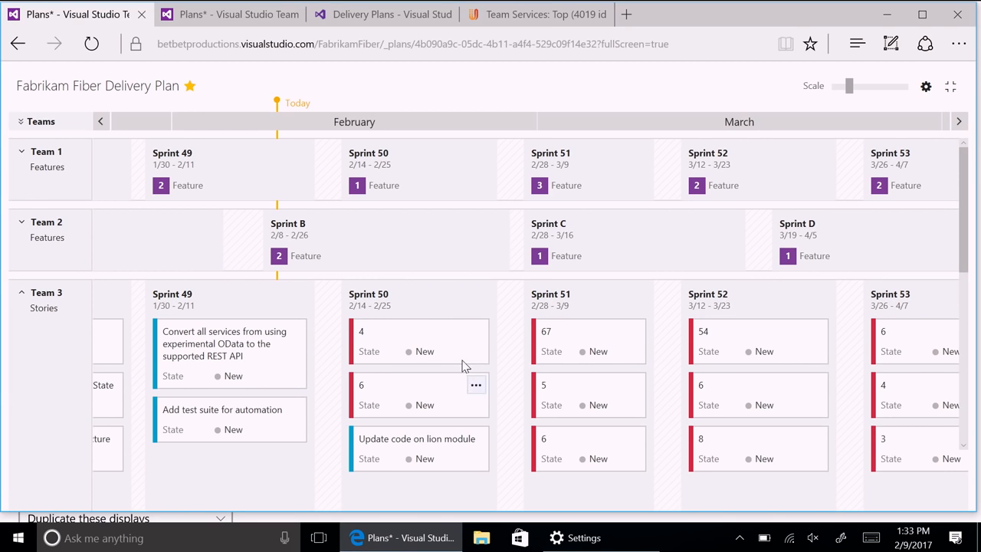
mouse_move(610, 357)
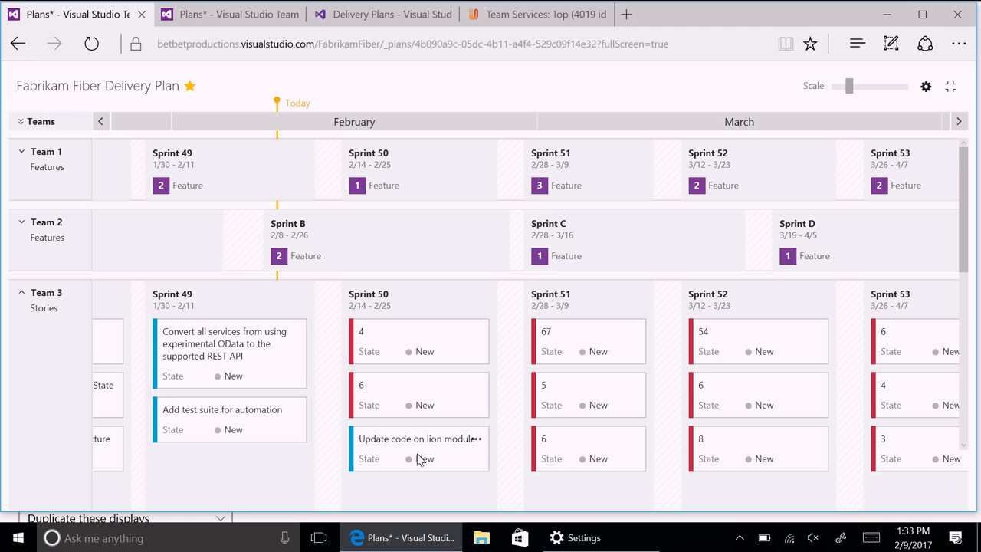
mouse_move(423, 303)
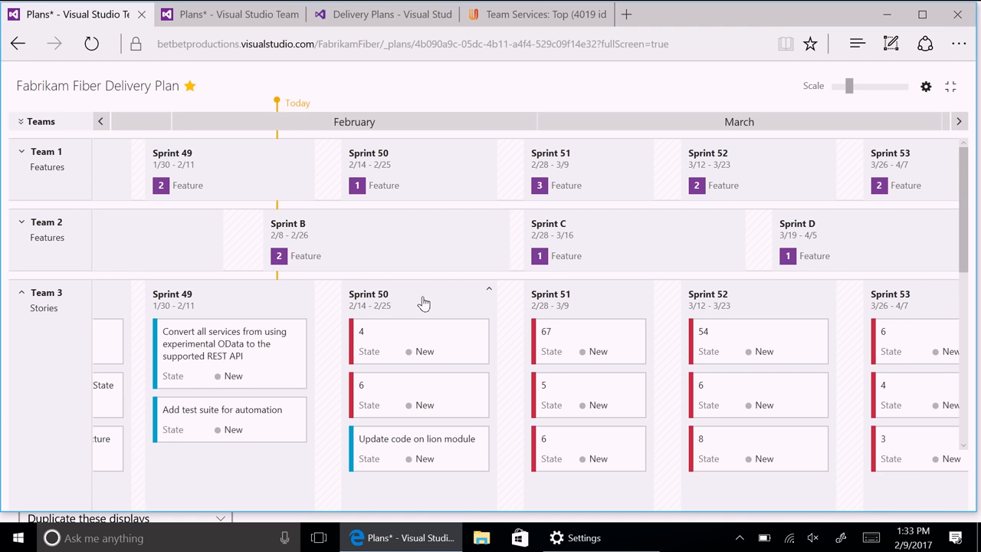